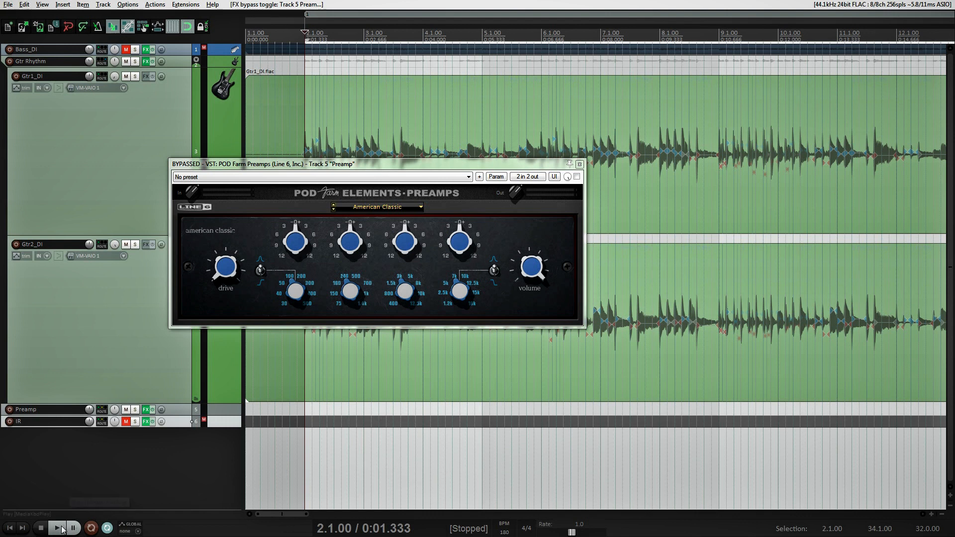
Audition the guitar tracks during playback with POD Farm Preamps toggled bypassed and active, leaving it active.
click(57, 527)
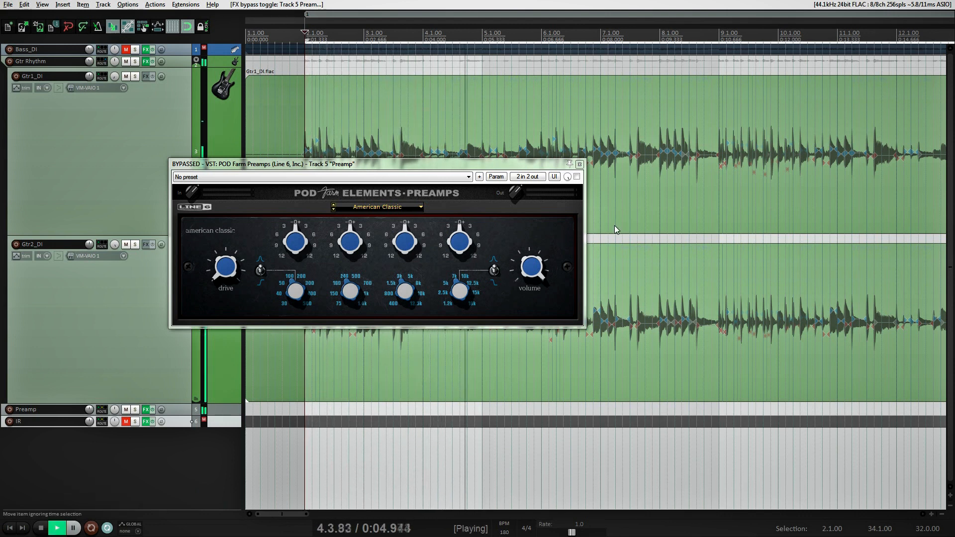
click(576, 177)
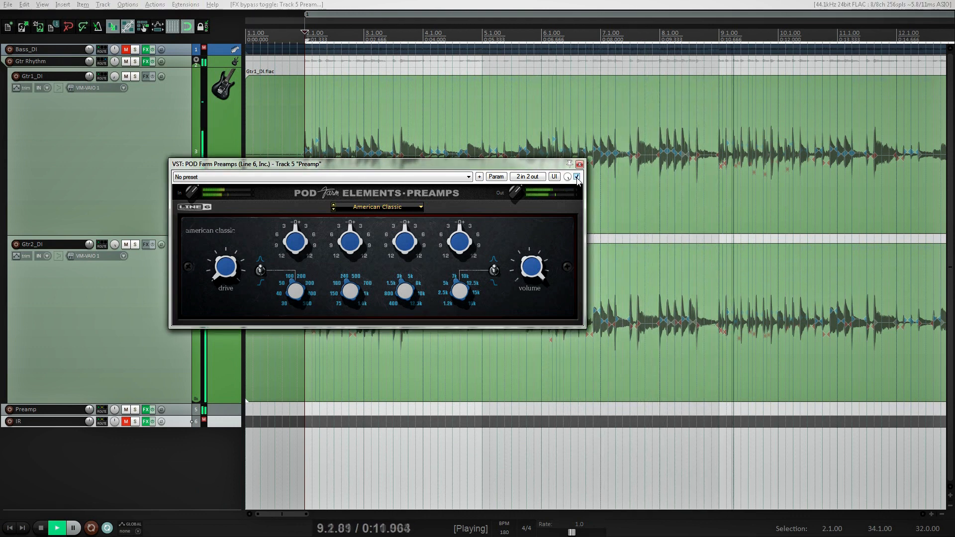
click(575, 176)
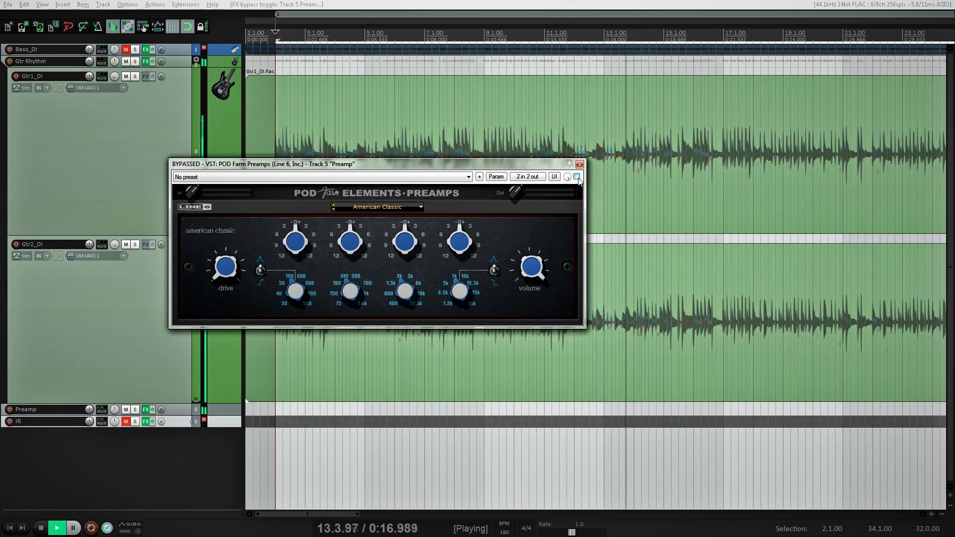
click(575, 177)
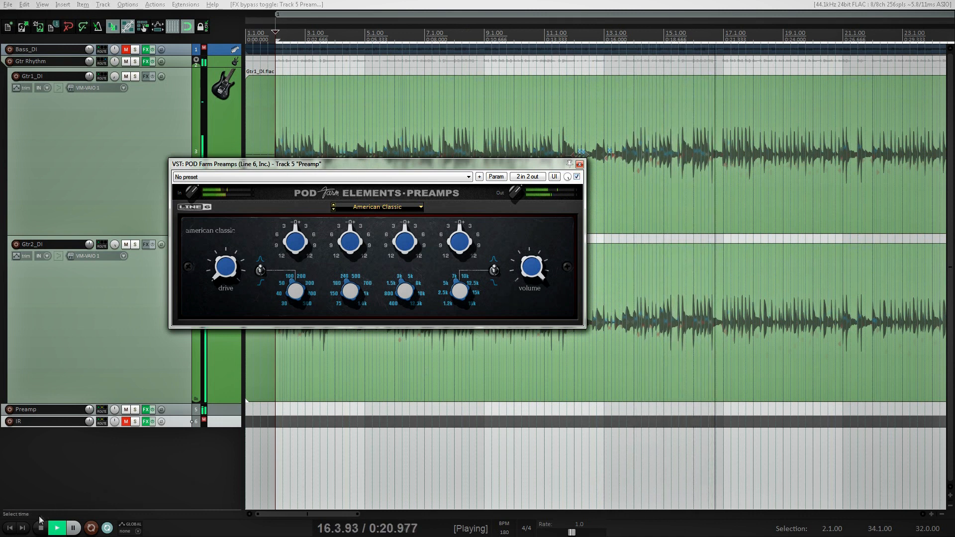
click(56, 527)
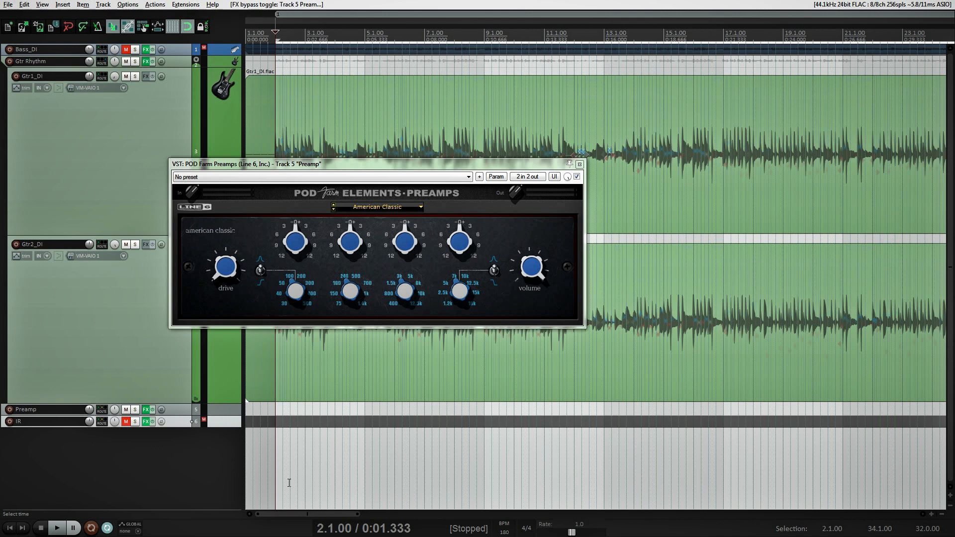
mouse_move(525, 355)
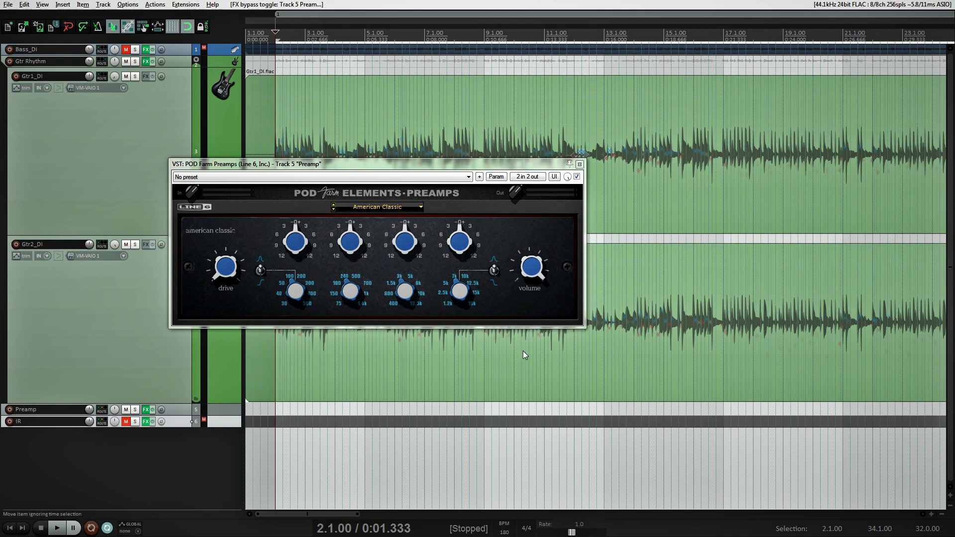
click(578, 163)
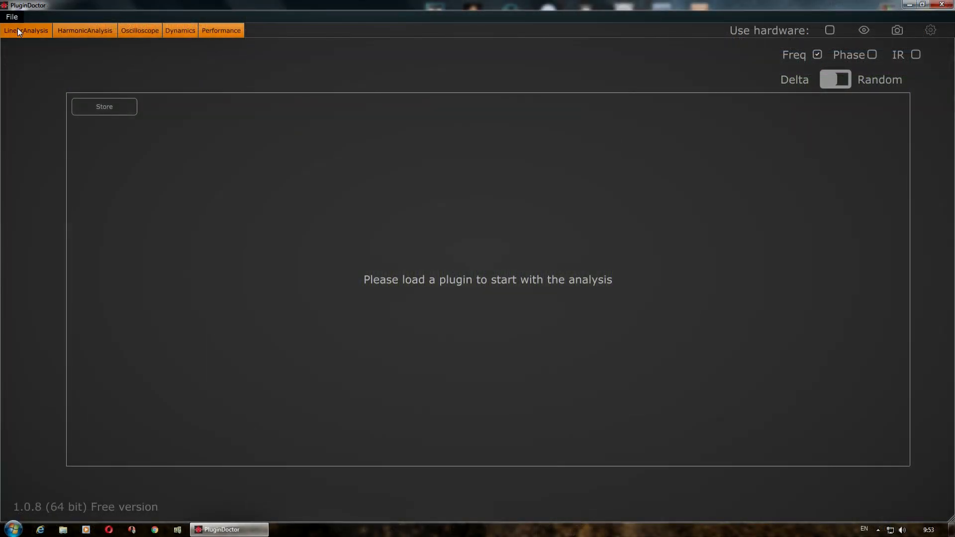
mouse_move(345, 241)
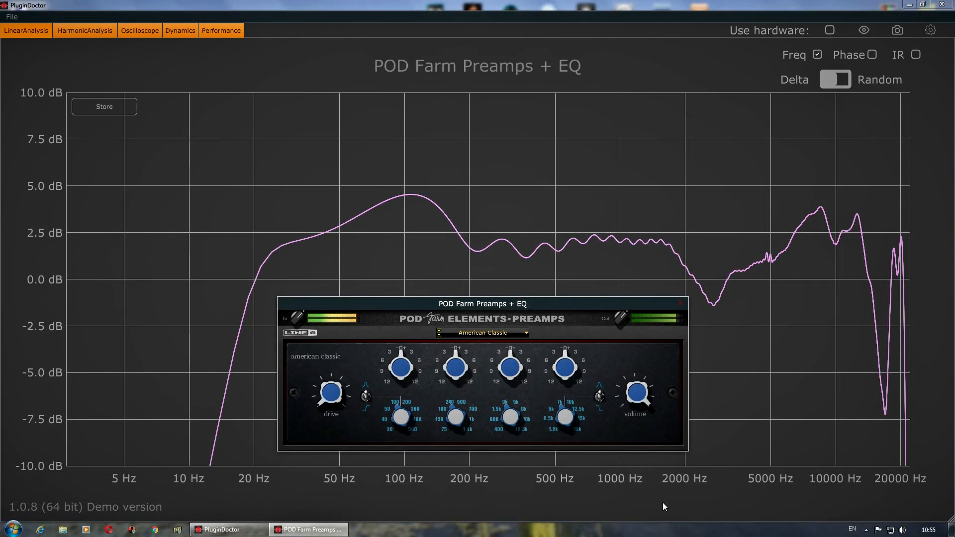
mouse_move(774, 262)
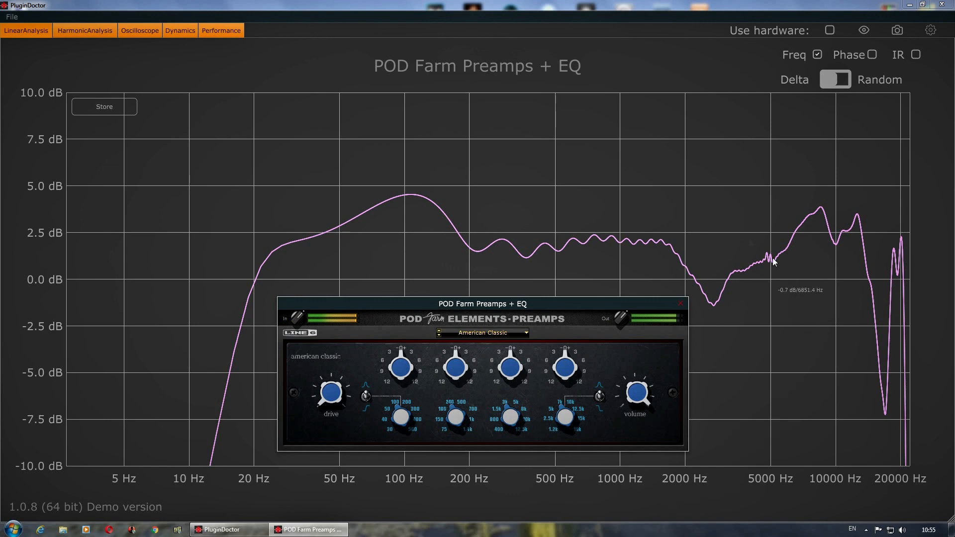
mouse_move(106, 40)
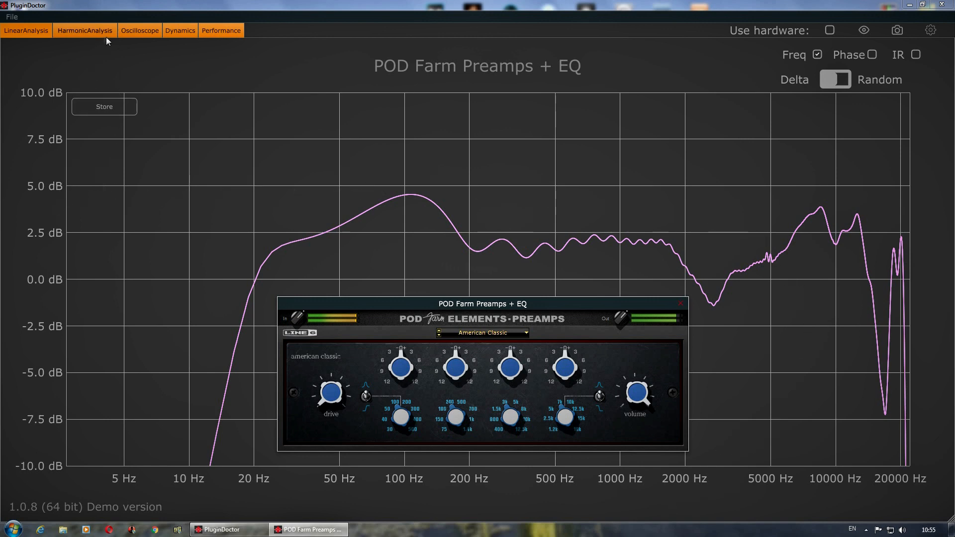
Load POD Farm Preamps + EQ in Plugin Doctor's Linear Analysis to show its frequency response curve.
click(180, 30)
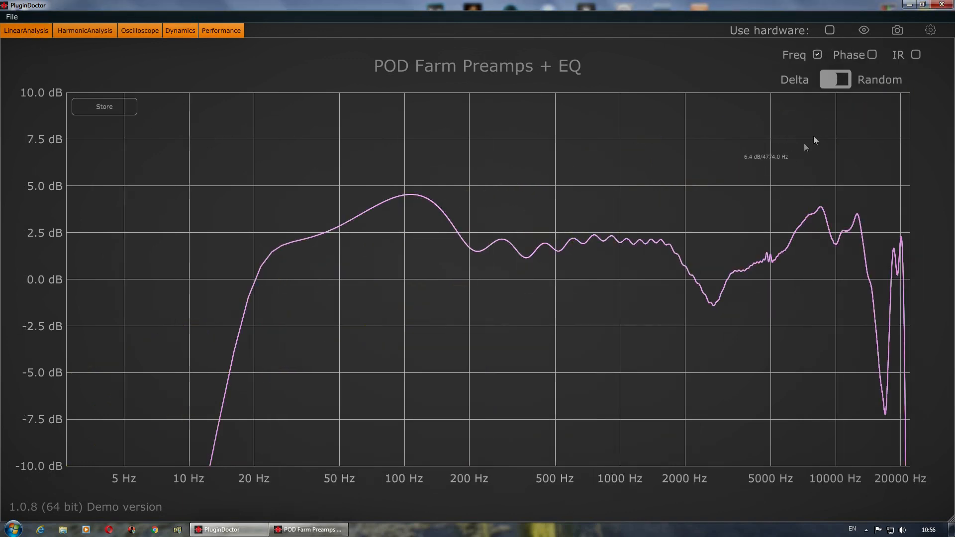
Switch Plugin Doctor from the frequency curve to the impulse response of POD Farm Preamps + EQ.
click(916, 54)
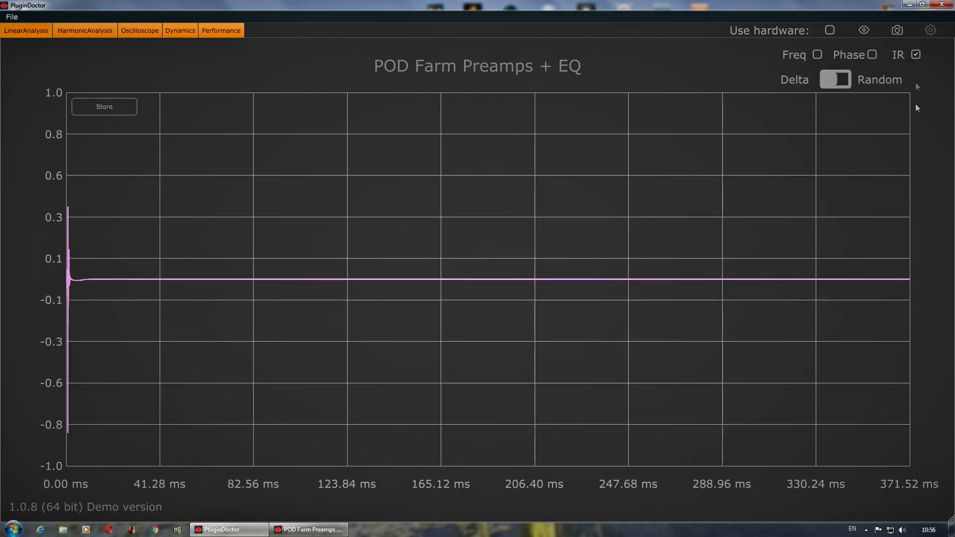
mouse_move(118, 380)
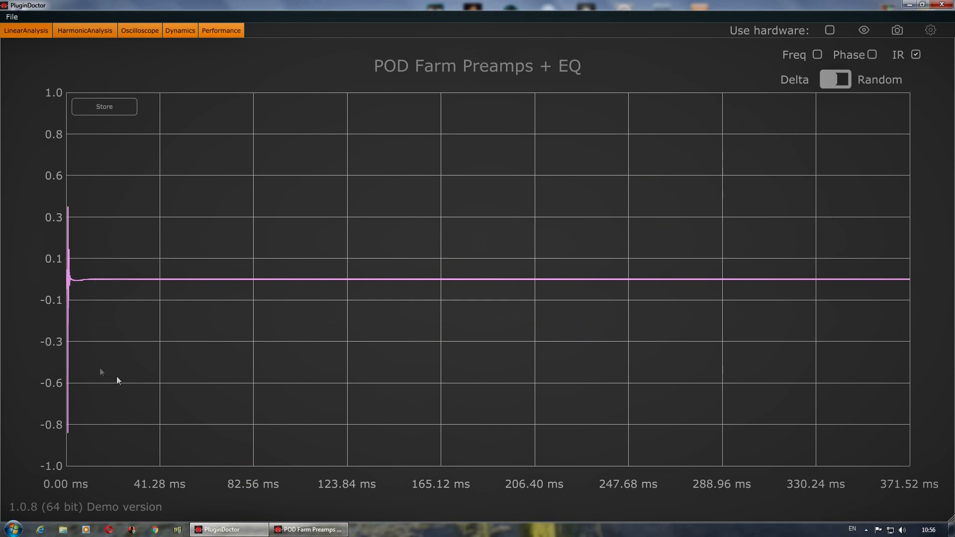
mouse_move(130, 387)
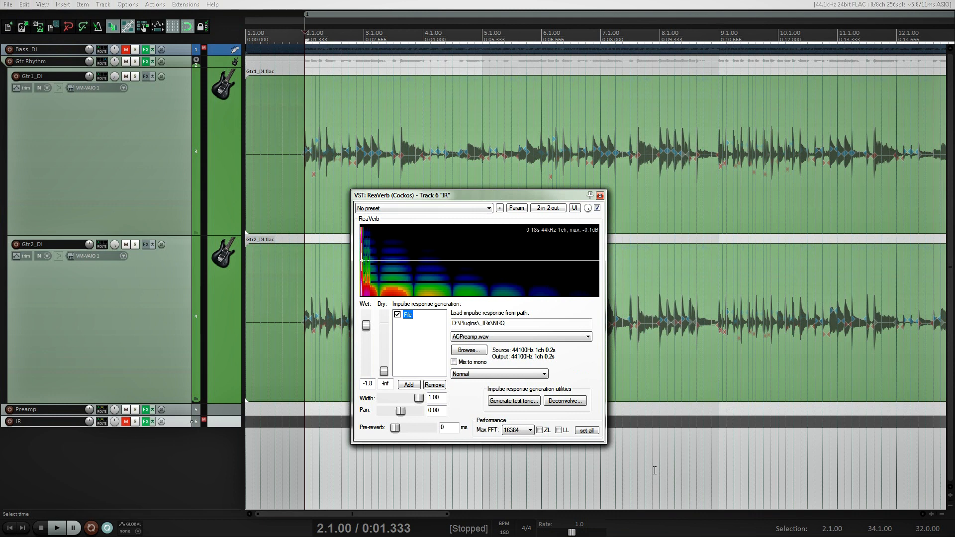
Show ReaVerb on the IR track with the ACPreamp.wav impulse response loaded.
click(599, 195)
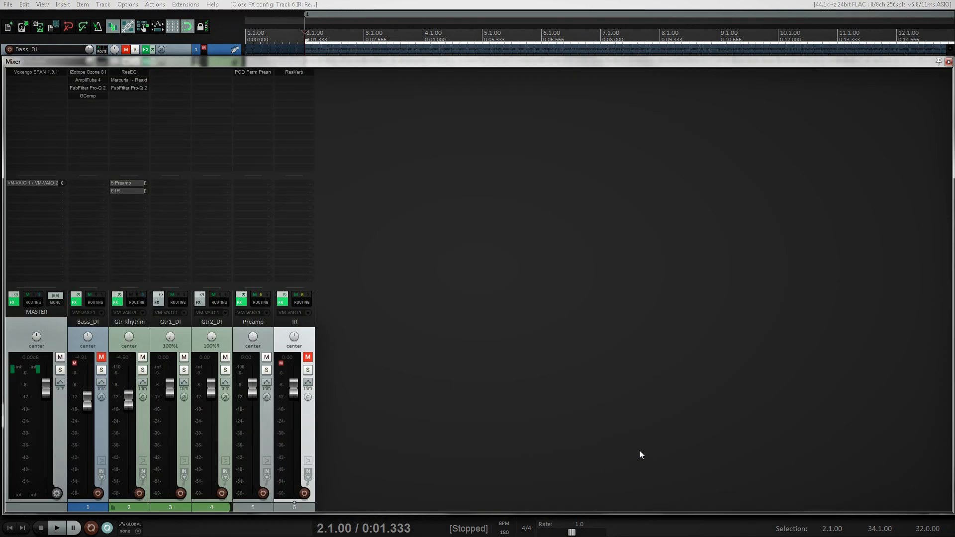
mouse_move(247, 334)
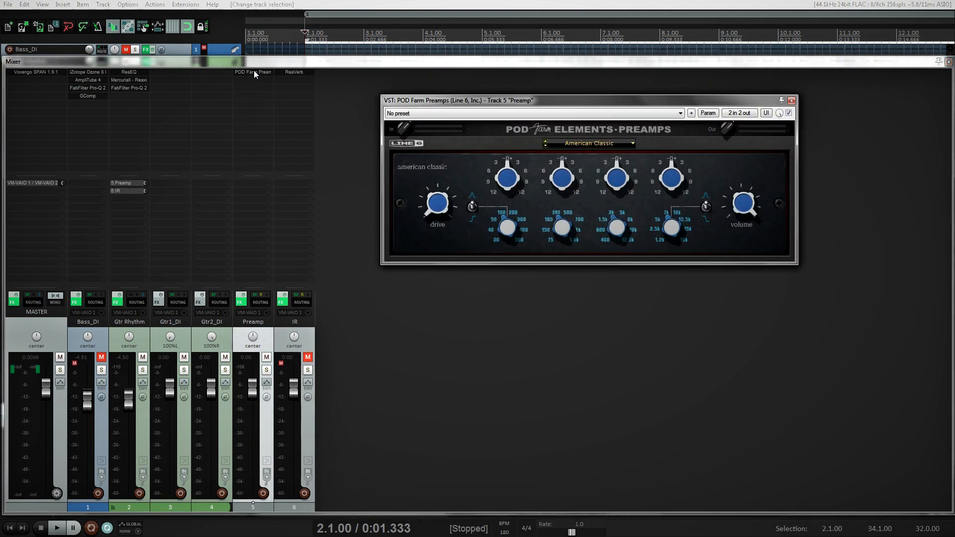
Close the POD Farm window, then briefly view and close ReaVerb's settings on the IR track.
click(791, 100)
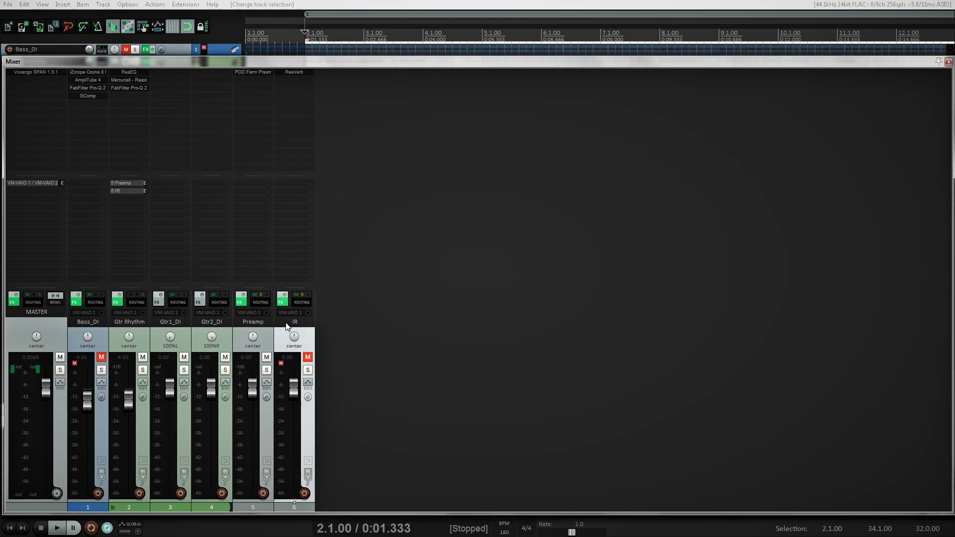
double_click(293, 72)
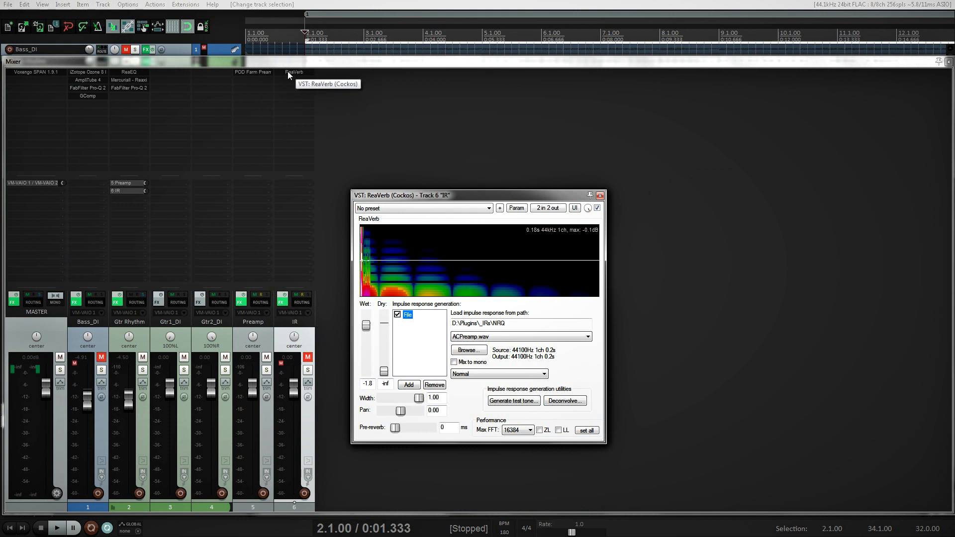
click(599, 195)
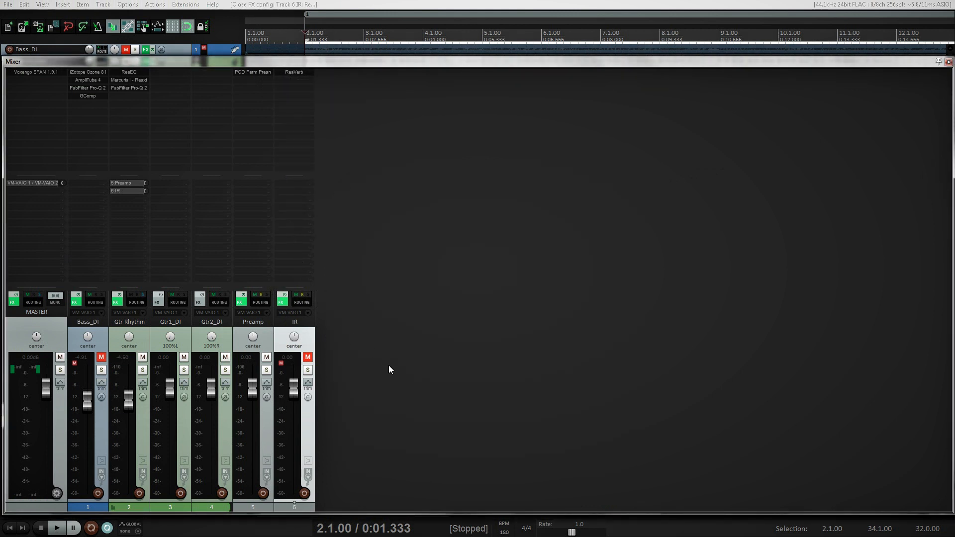
mouse_move(357, 381)
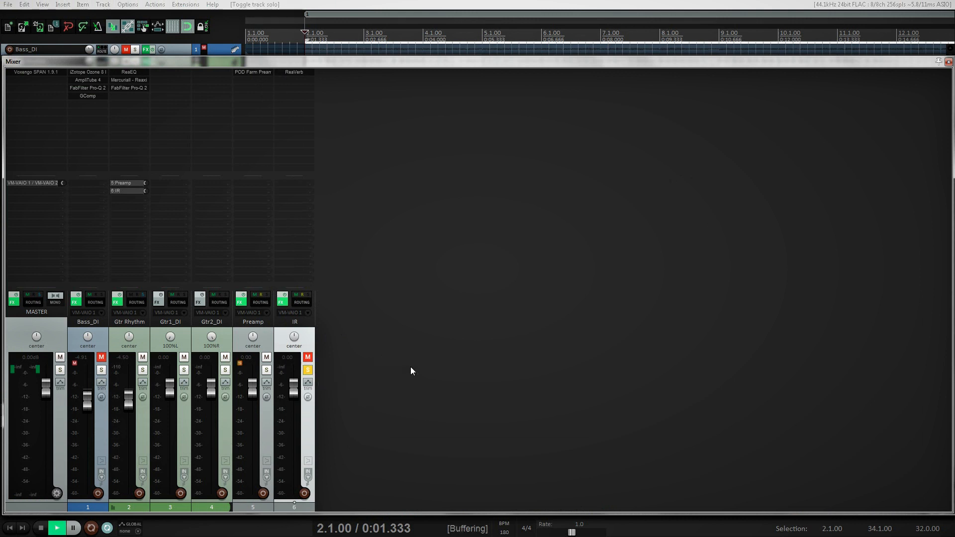
During playback, switch solo back and forth between the Preamp and IR mixer strips.
click(56, 527)
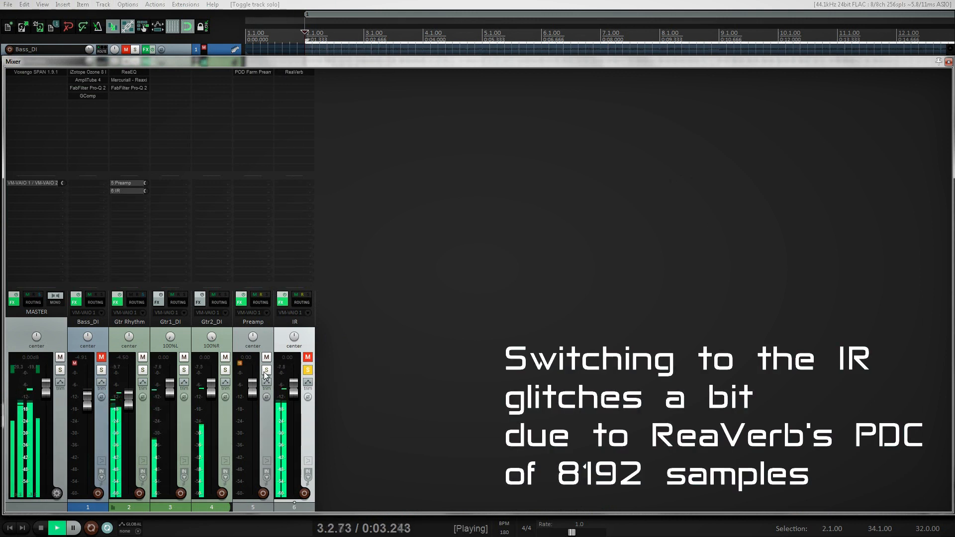
click(260, 370)
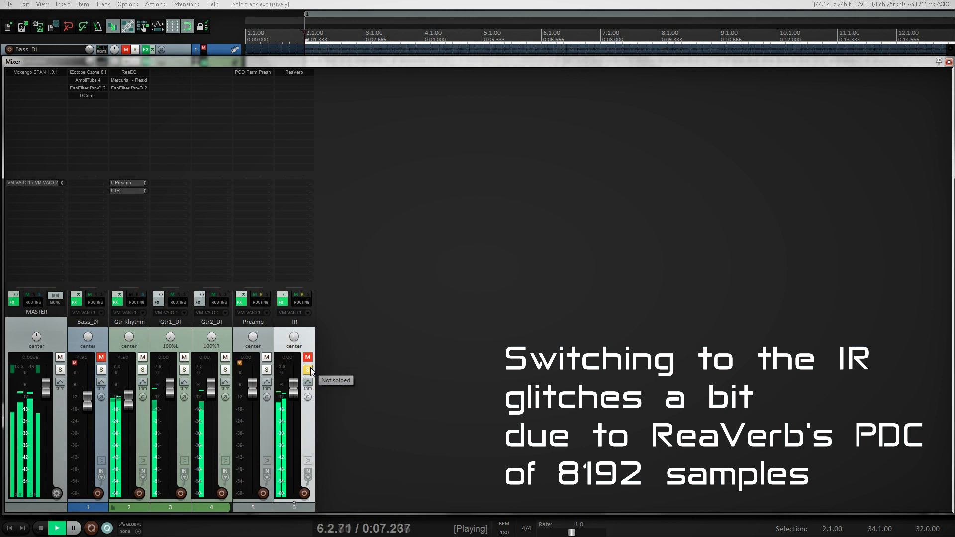
click(307, 370)
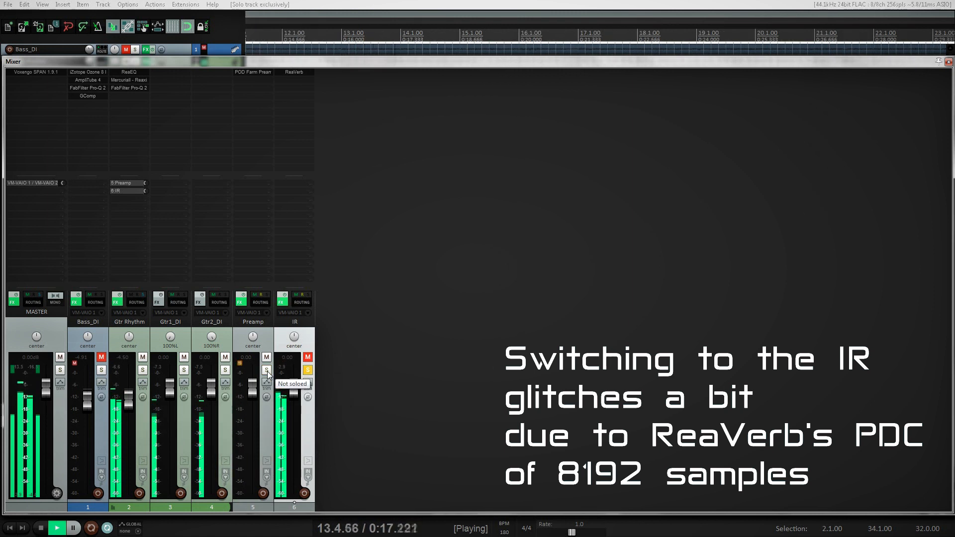
click(307, 370)
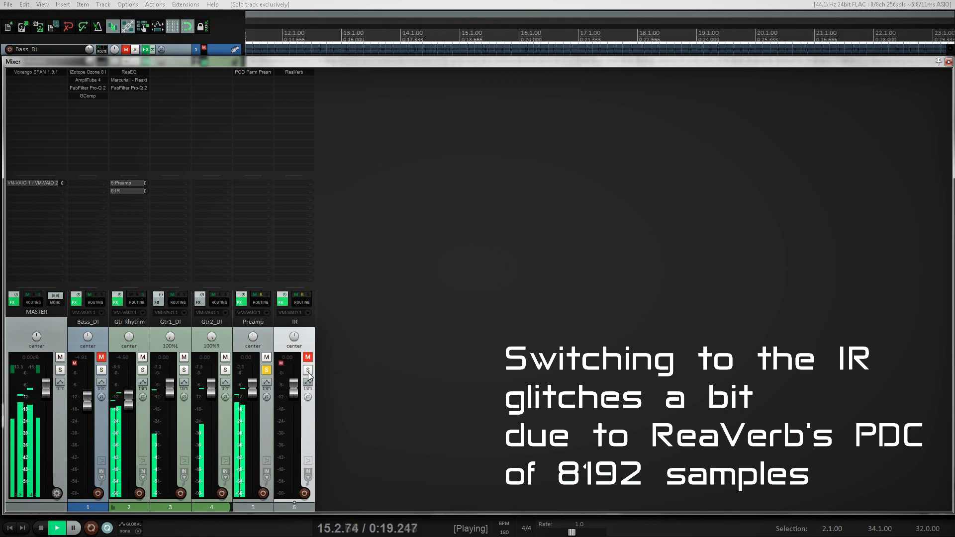
click(307, 370)
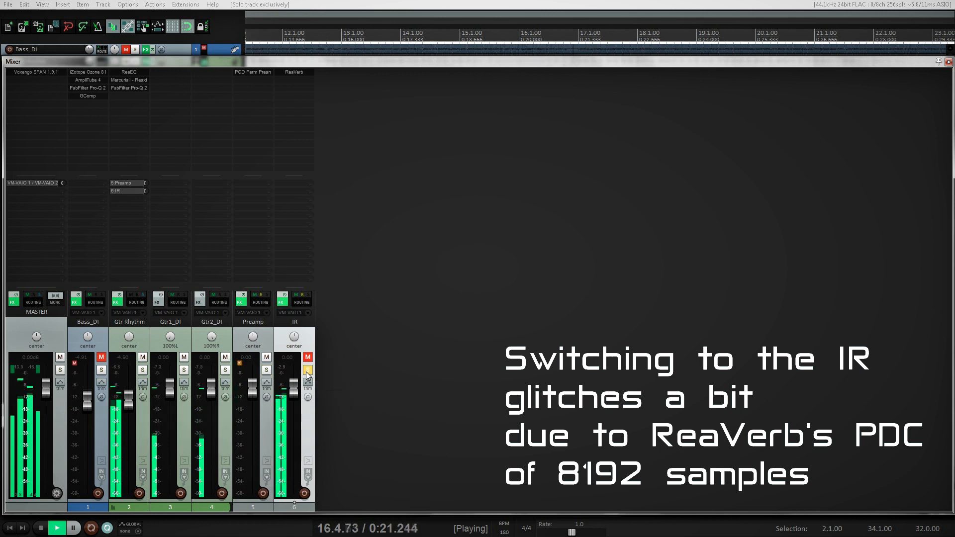
mouse_move(307, 373)
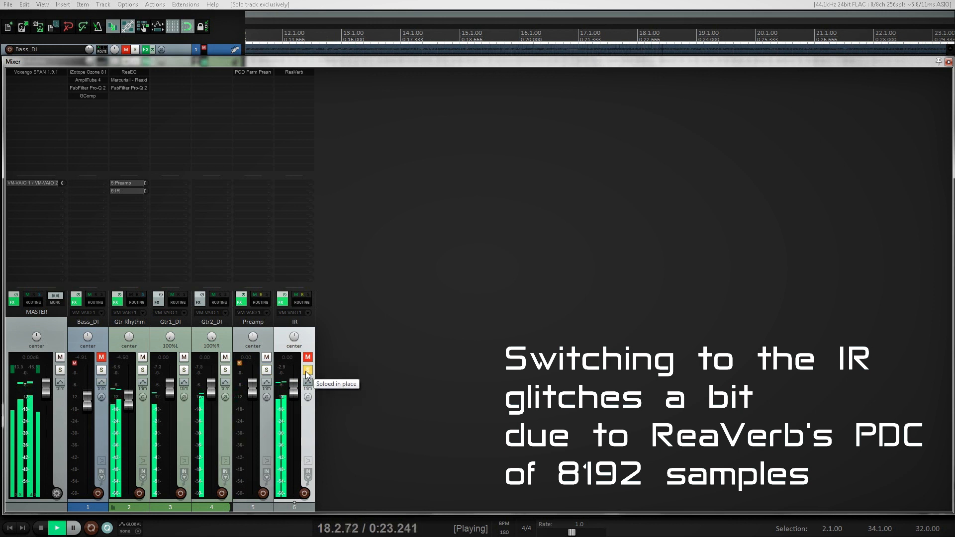
Bypass both tracks' effects and end with only the Preamp track soloed.
click(282, 301)
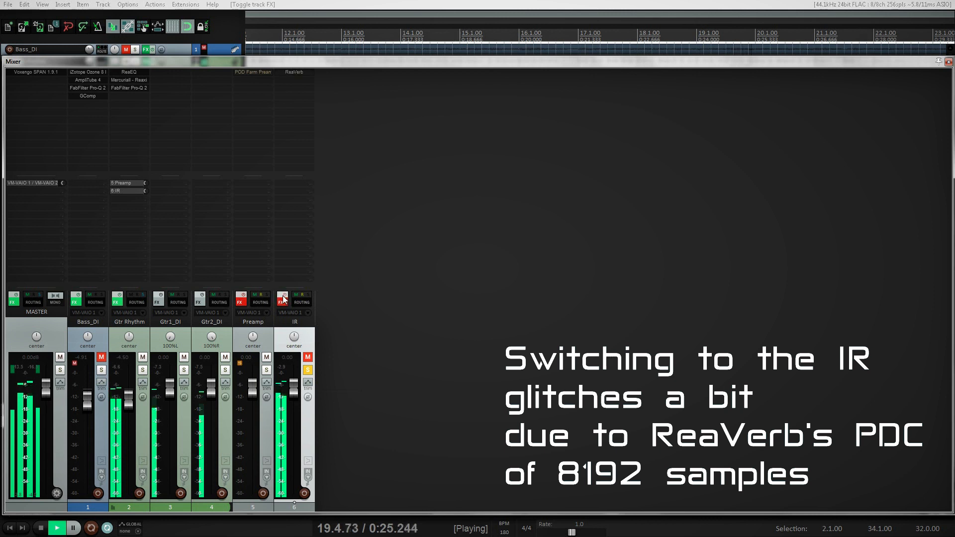
click(265, 357)
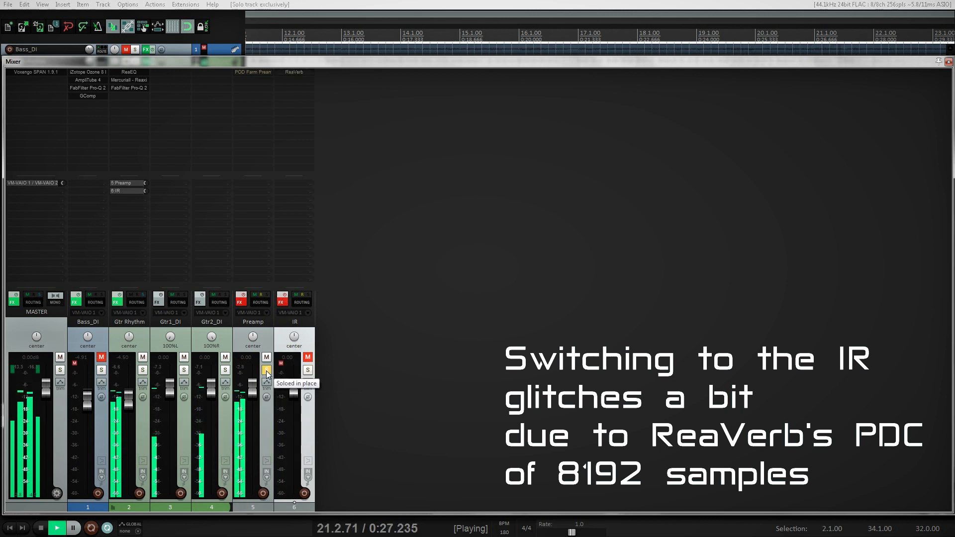
click(307, 370)
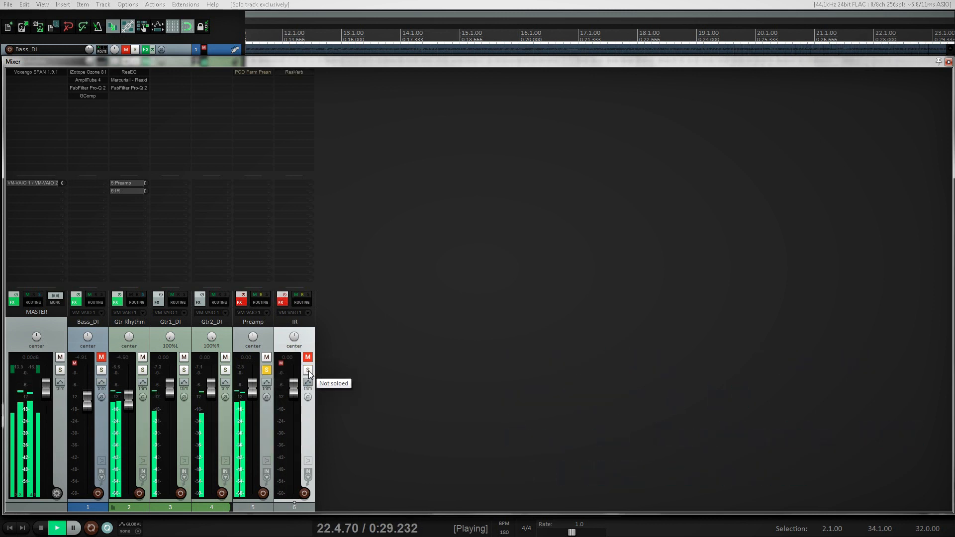